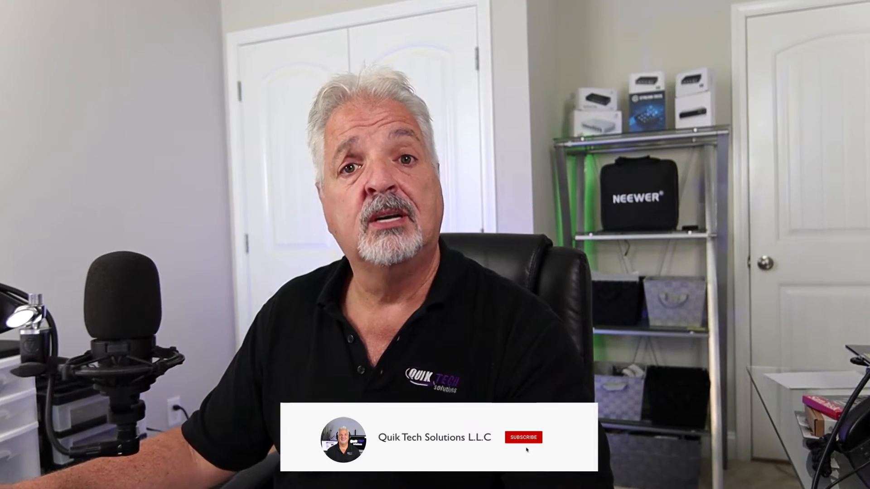
pyautogui.click(522, 437)
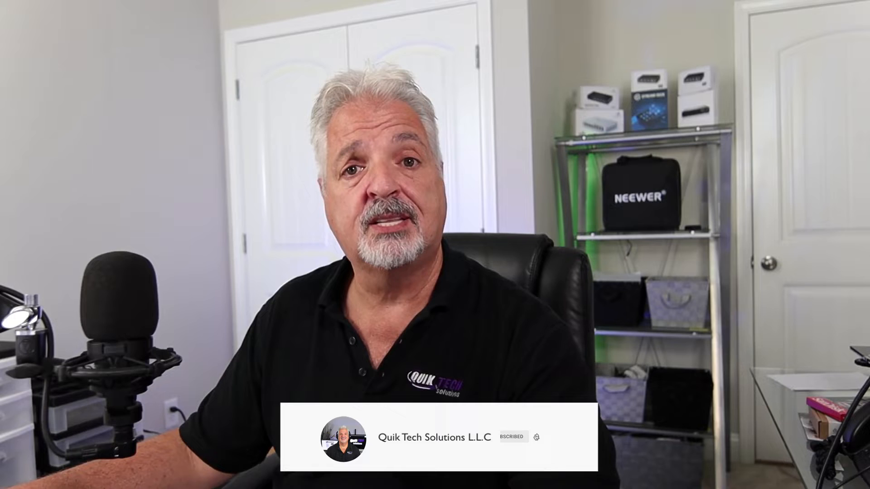